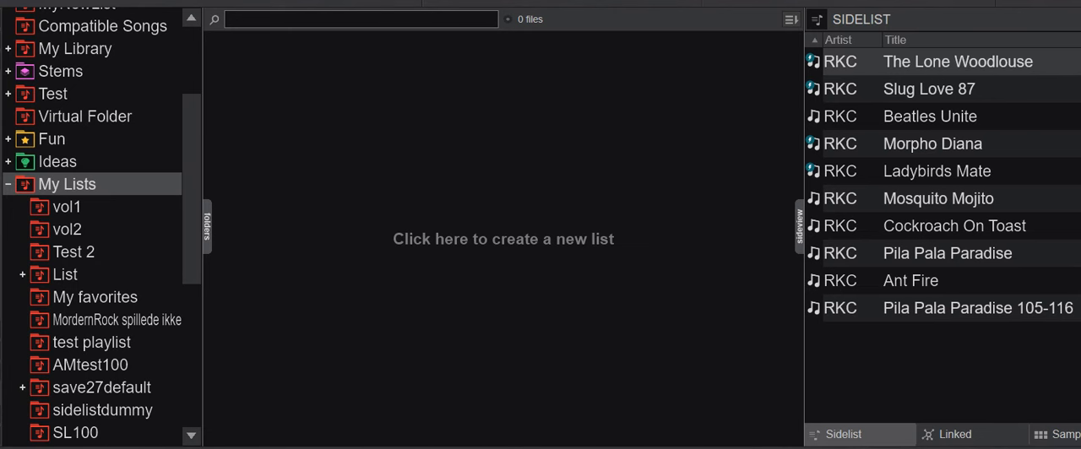
mouse_move(309, 172)
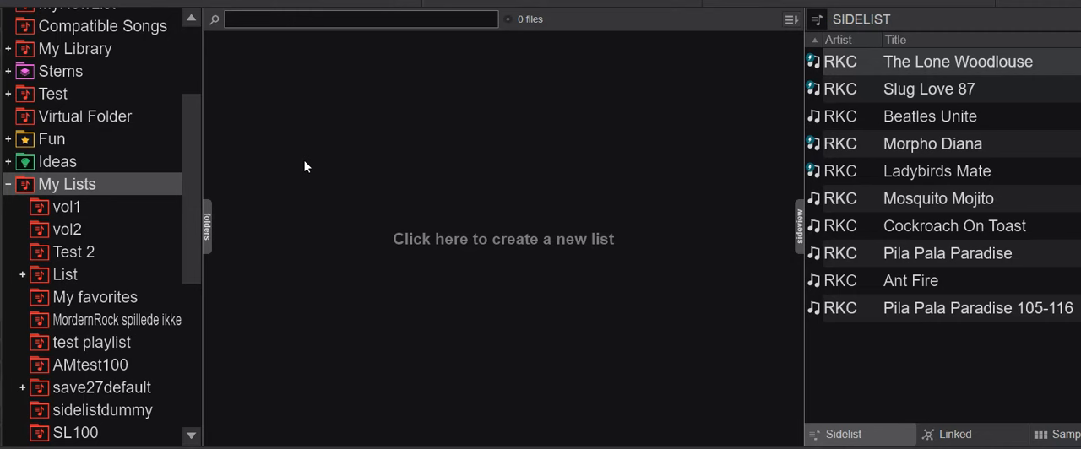
mouse_move(321, 159)
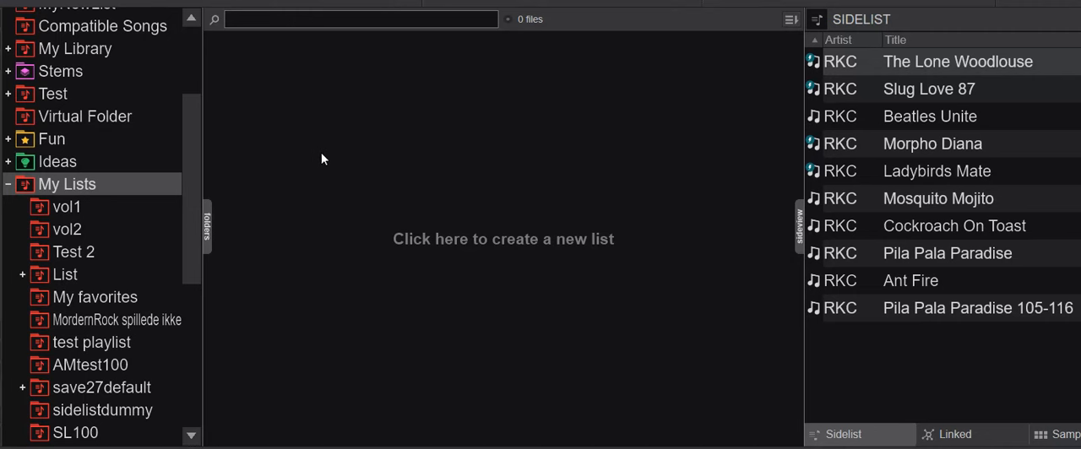
mouse_move(460, 67)
text(Du)
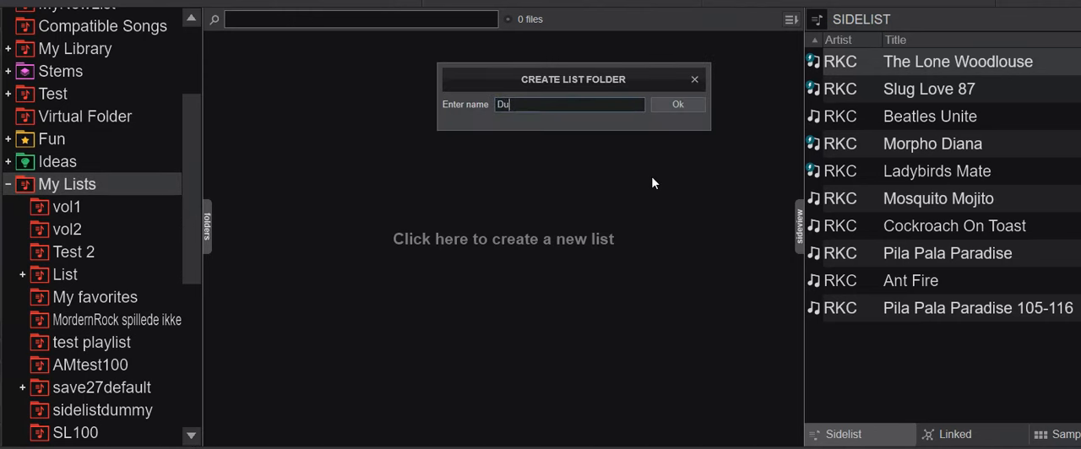
- Name the new list DupTest1 and confirm its creation under My Lists
text(pTest1)
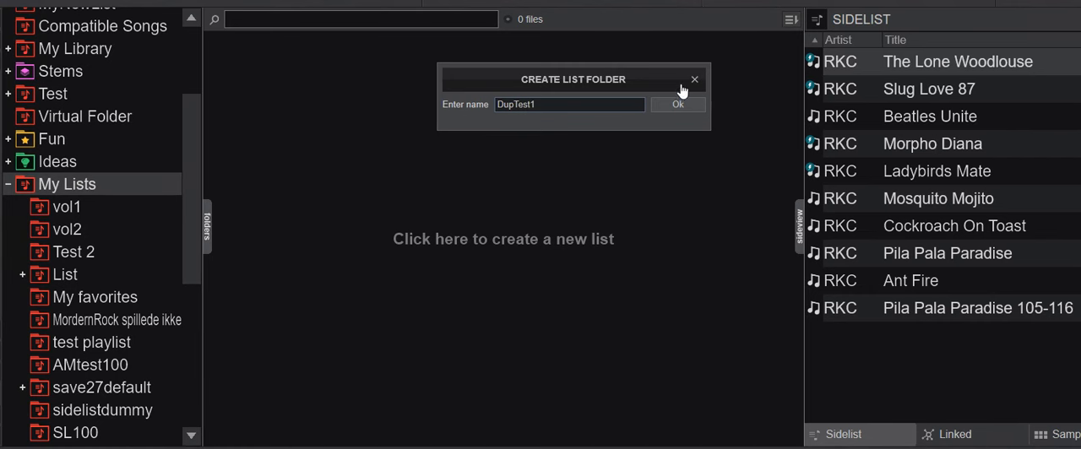
click(675, 105)
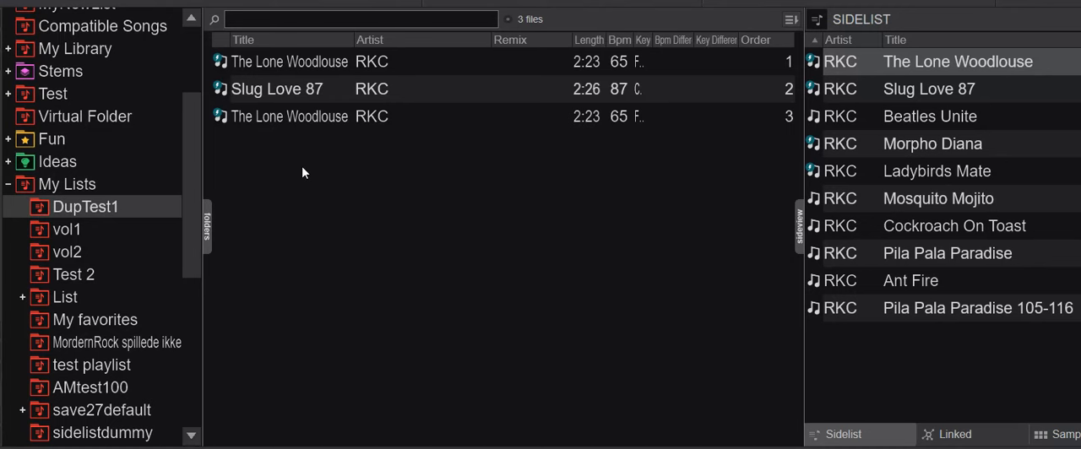
- Turn on 'No duplicates' for DupTest1, leaving only The Lone Woodlouse and Slug Love 87
right_click(85, 206)
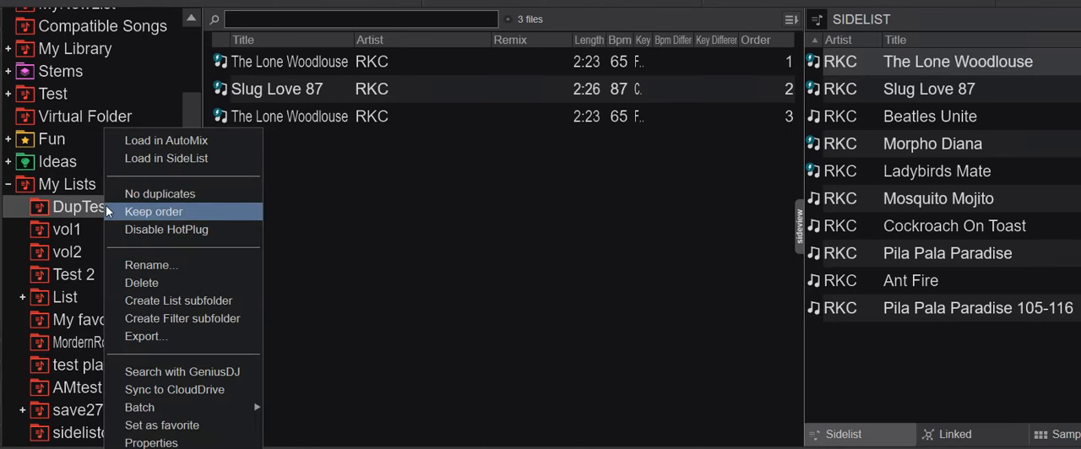
mouse_move(161, 193)
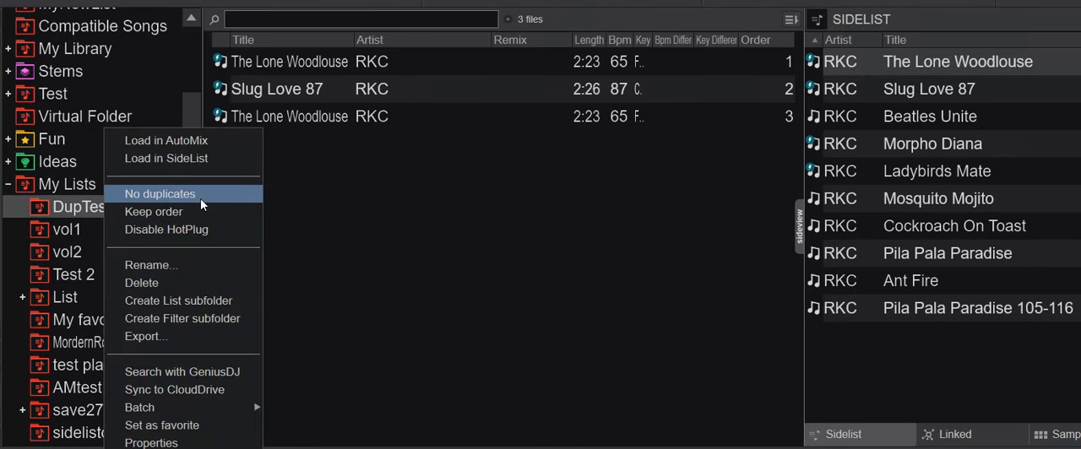
click(64, 229)
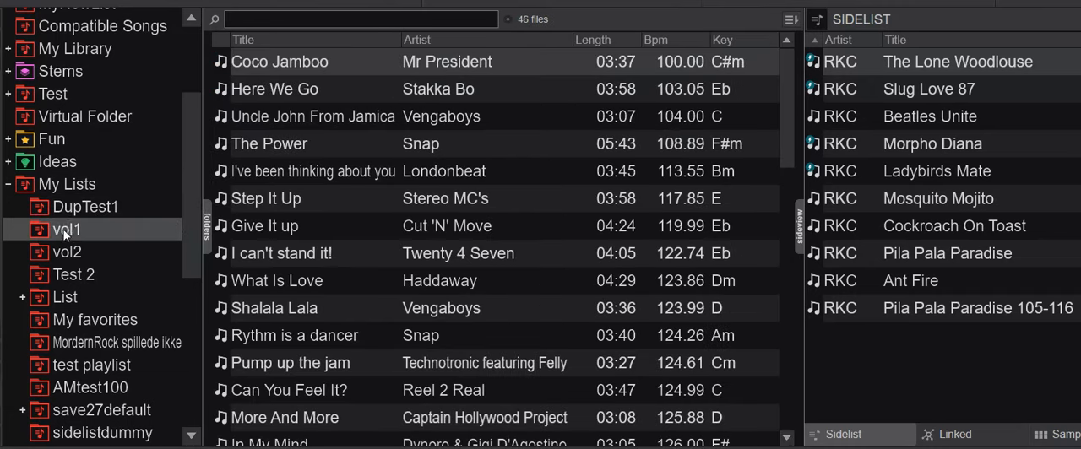
click(84, 206)
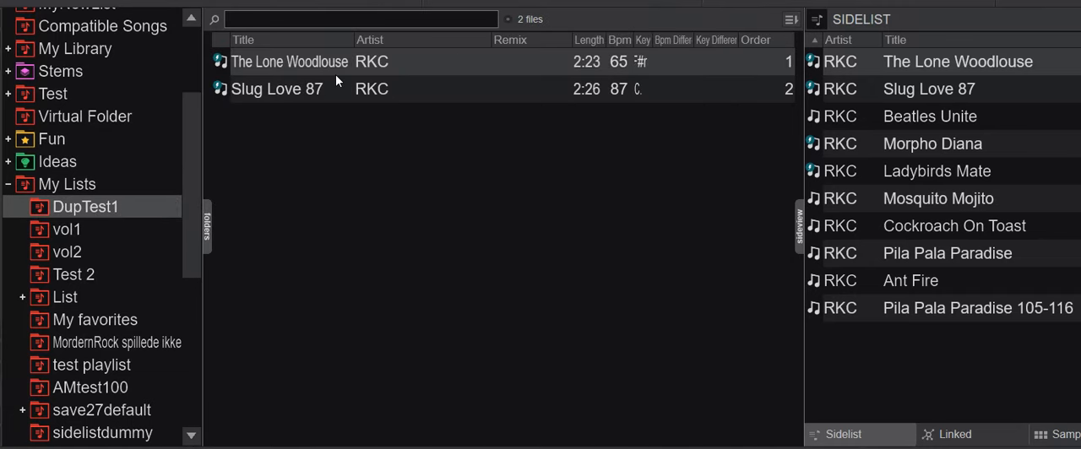
mouse_move(342, 71)
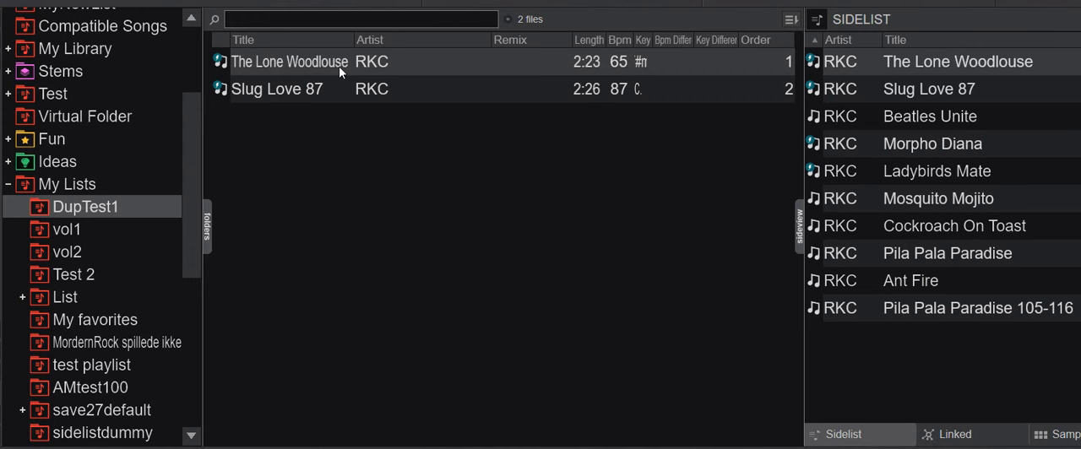
mouse_move(797, 197)
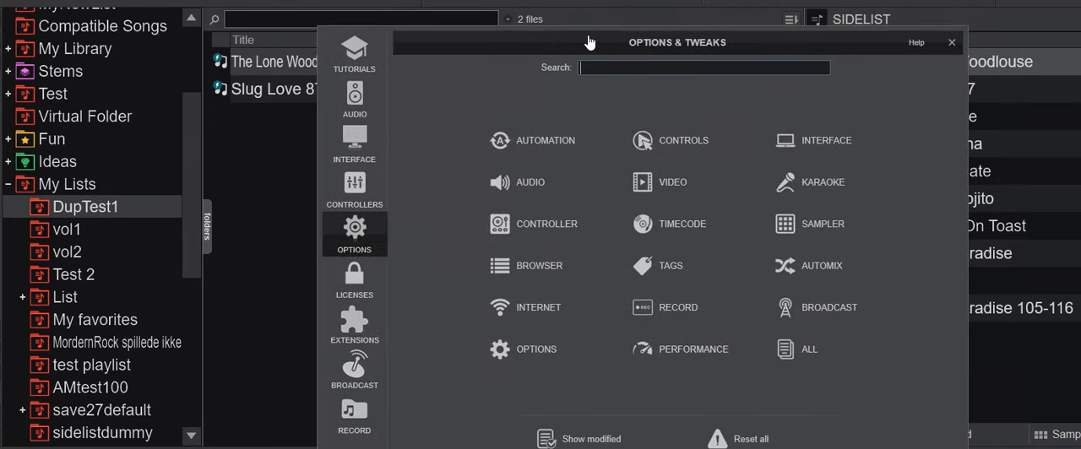
- Set disableDuplicateForNewLists to Yes via the 'dup' search and close Options & Tweaks
text(dup)
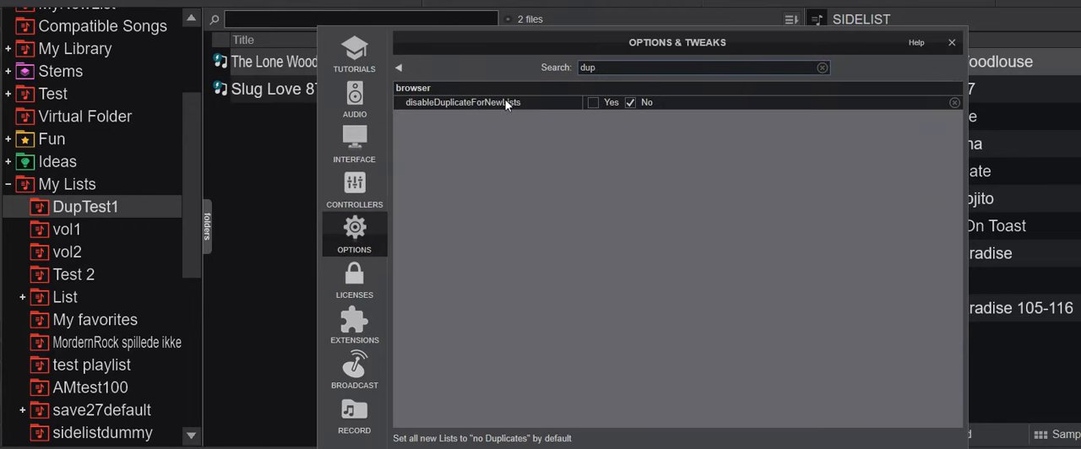
mouse_move(500, 112)
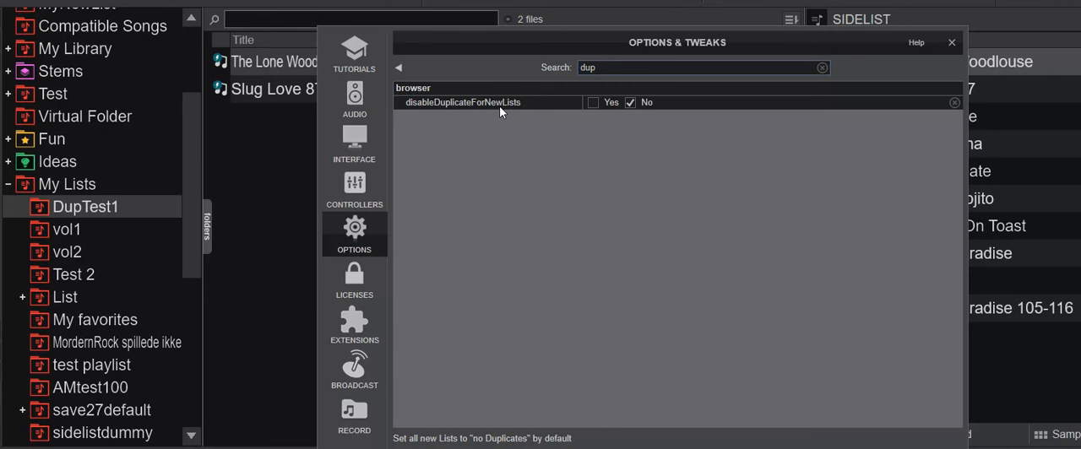
mouse_move(593, 108)
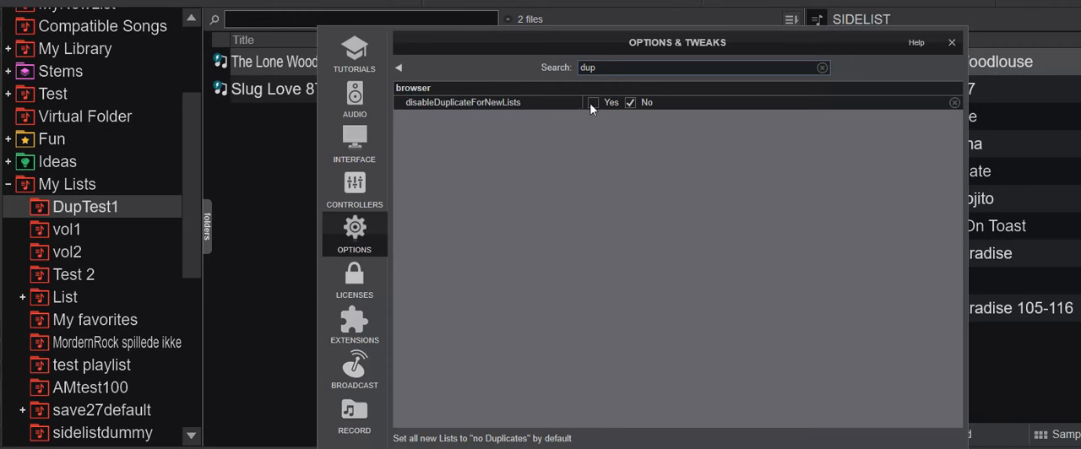
click(595, 101)
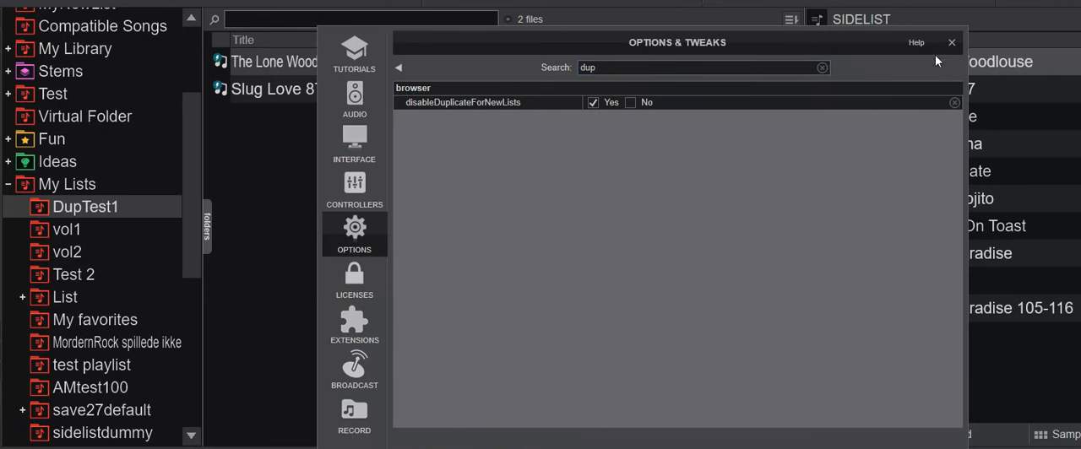
click(952, 42)
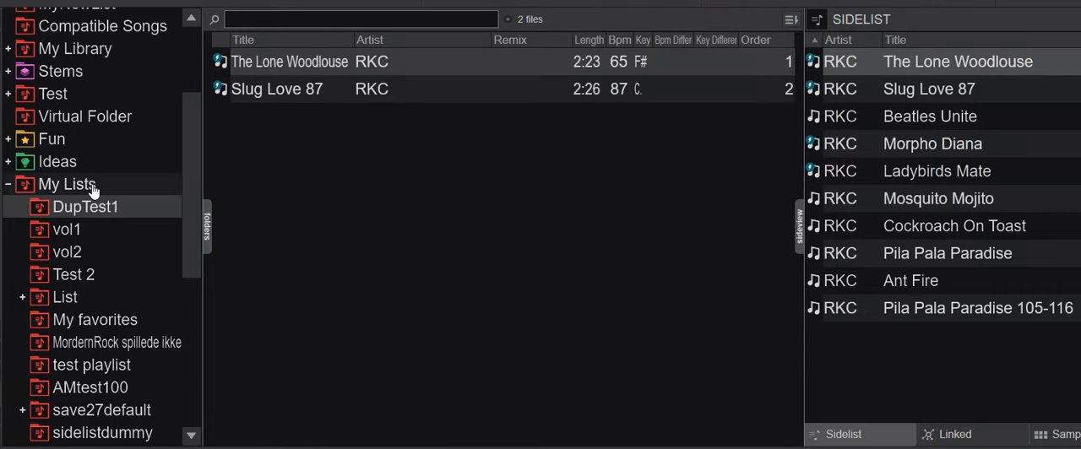
- Create an empty list DupTest2 and check its menu shows 'No duplicates' already ticked
click(66, 184)
text(De)
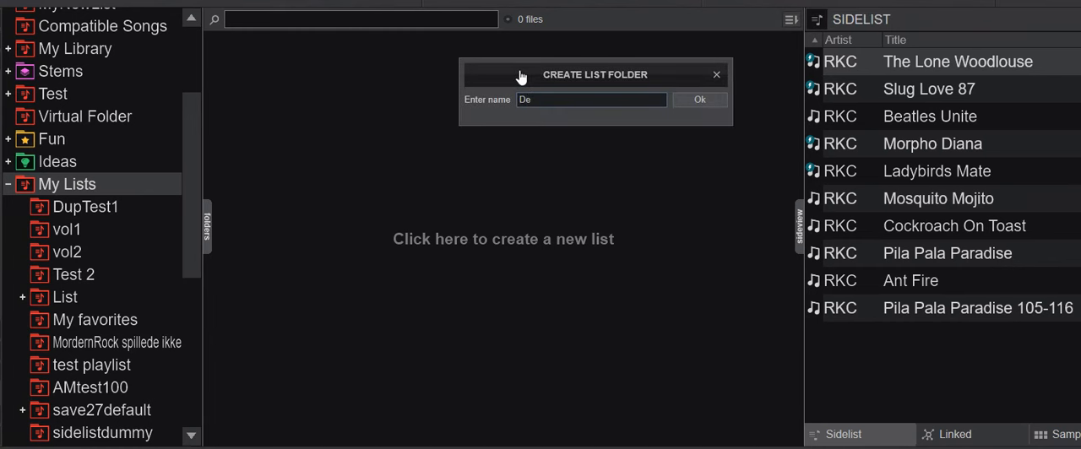
text(u)
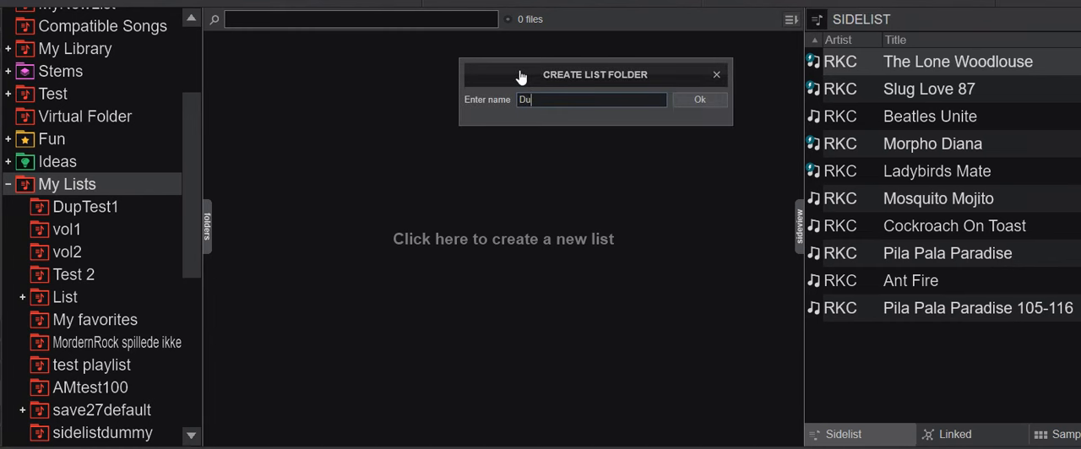
text(pTest2)
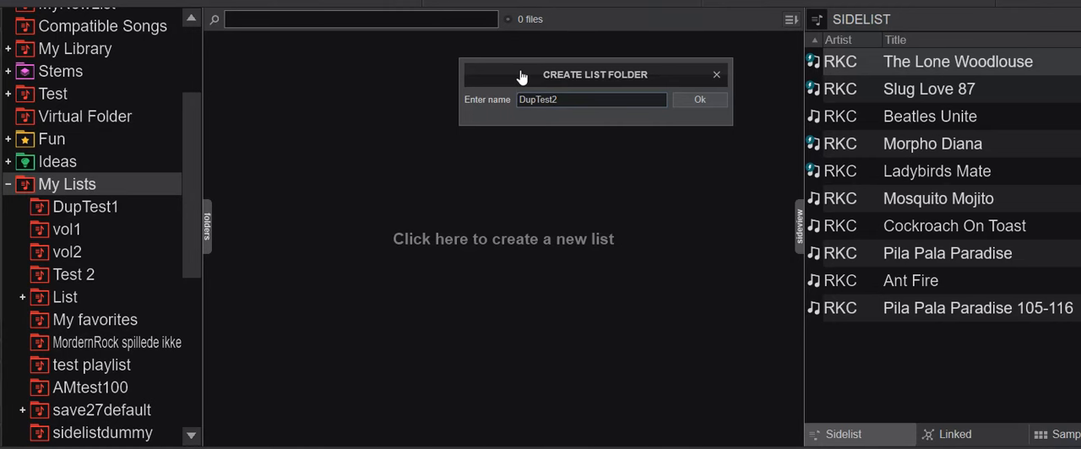
click(699, 98)
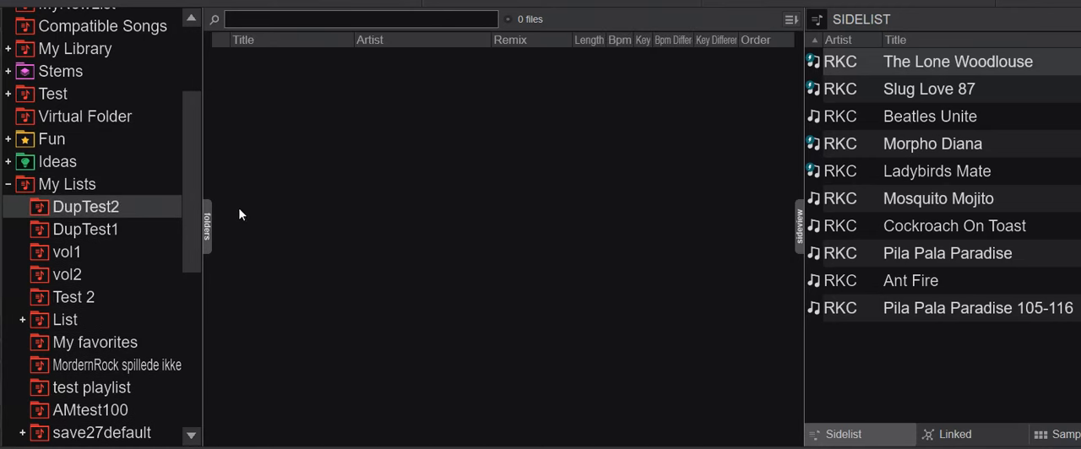
right_click(85, 206)
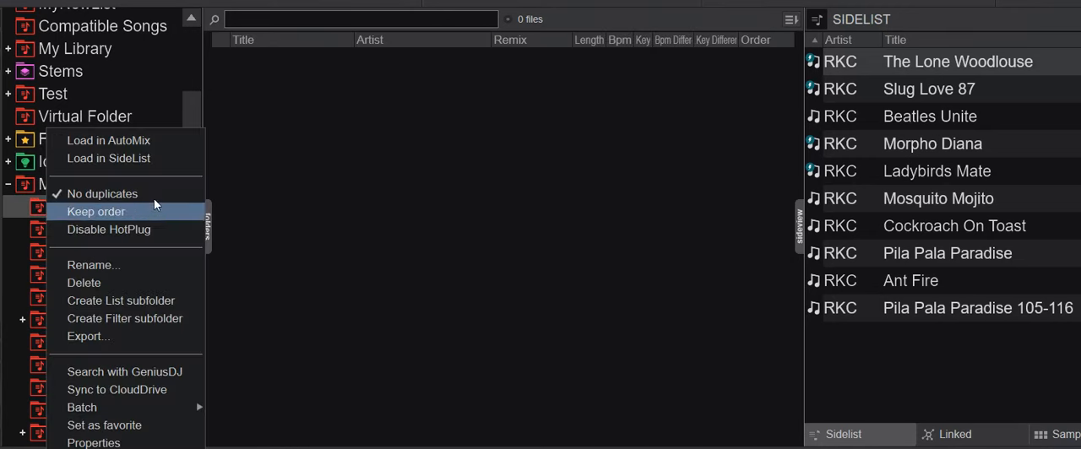